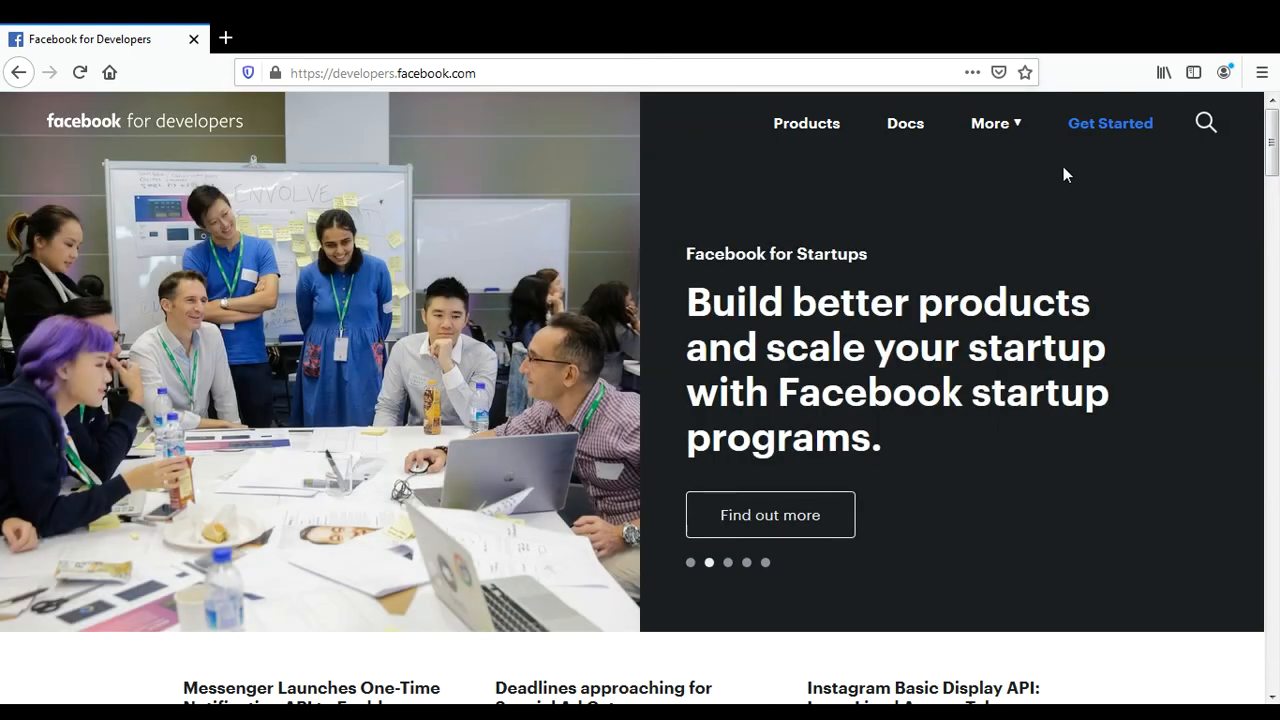
pyautogui.moveTo(1108, 124)
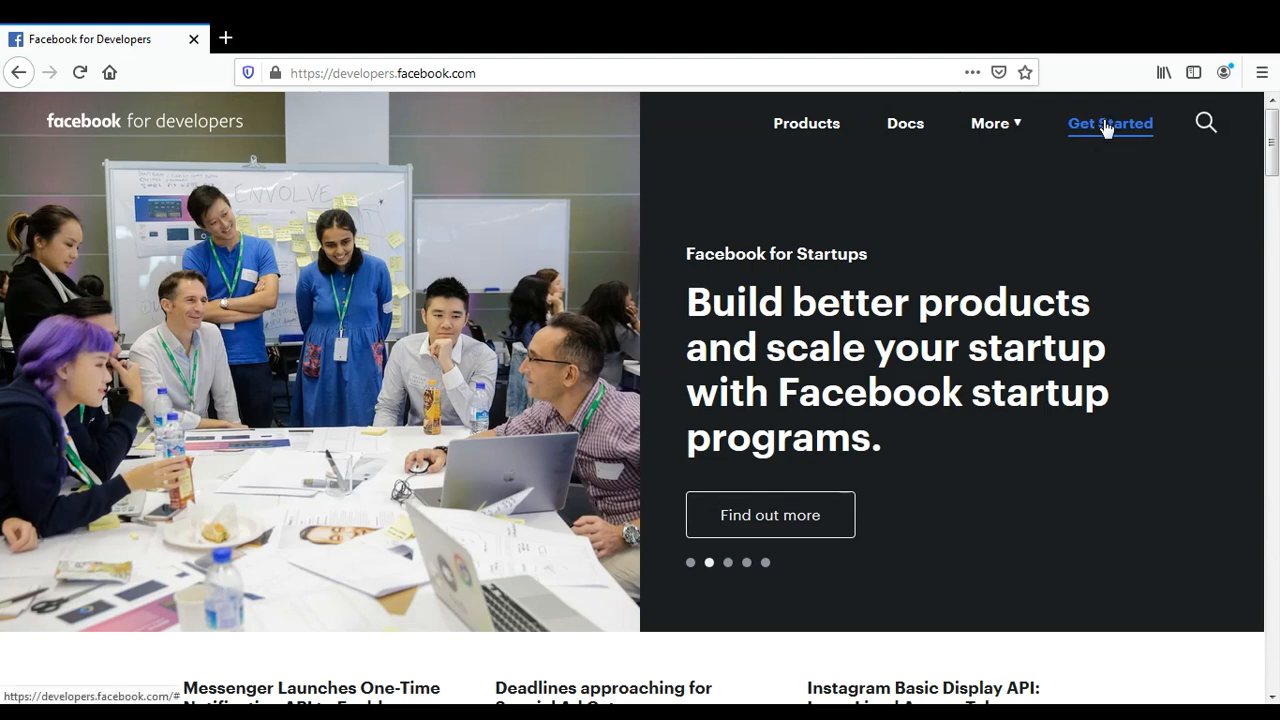
# Step: Begin account creation via Get Started so the registration welcome appears
pyautogui.click(1110, 124)
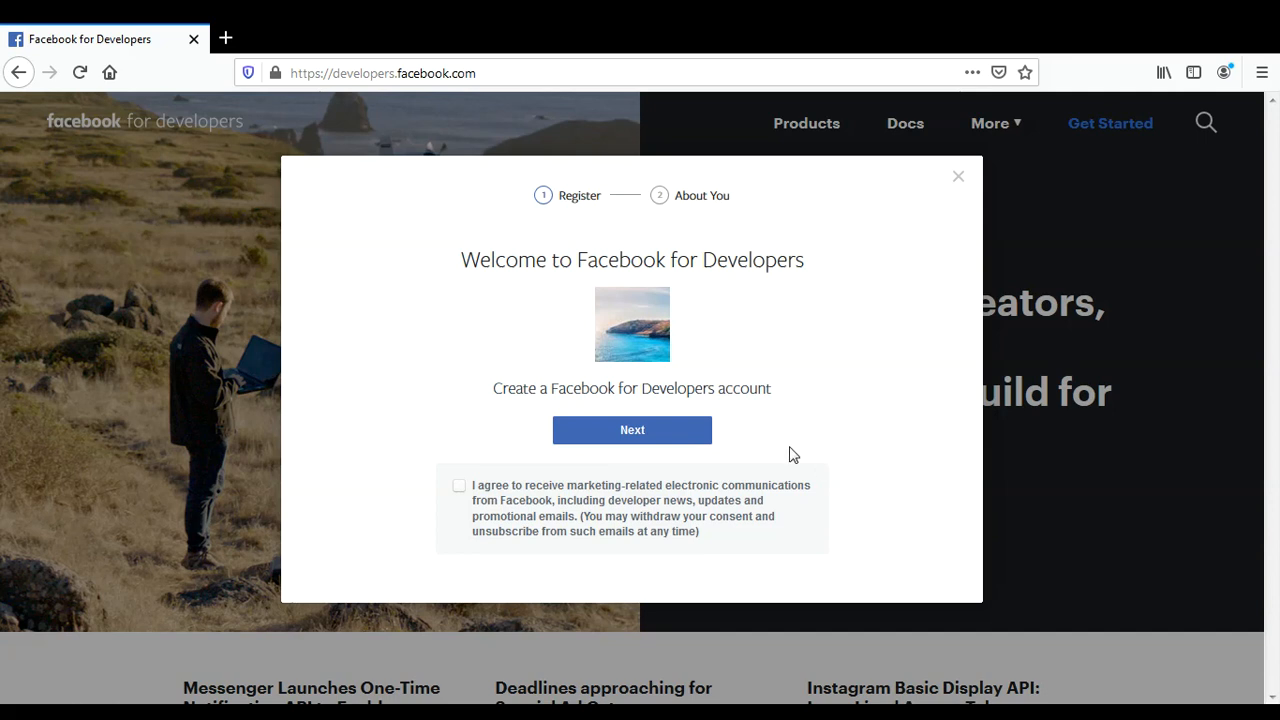
pyautogui.moveTo(884, 236)
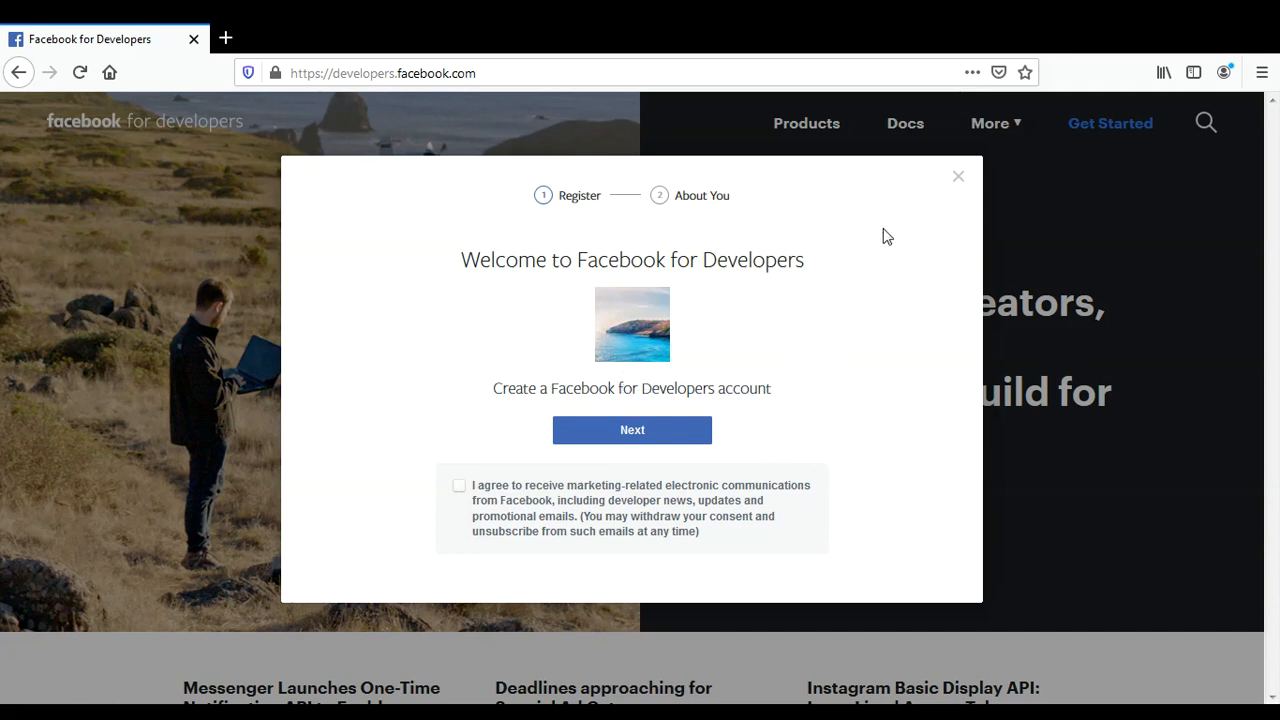
pyautogui.moveTo(632, 430)
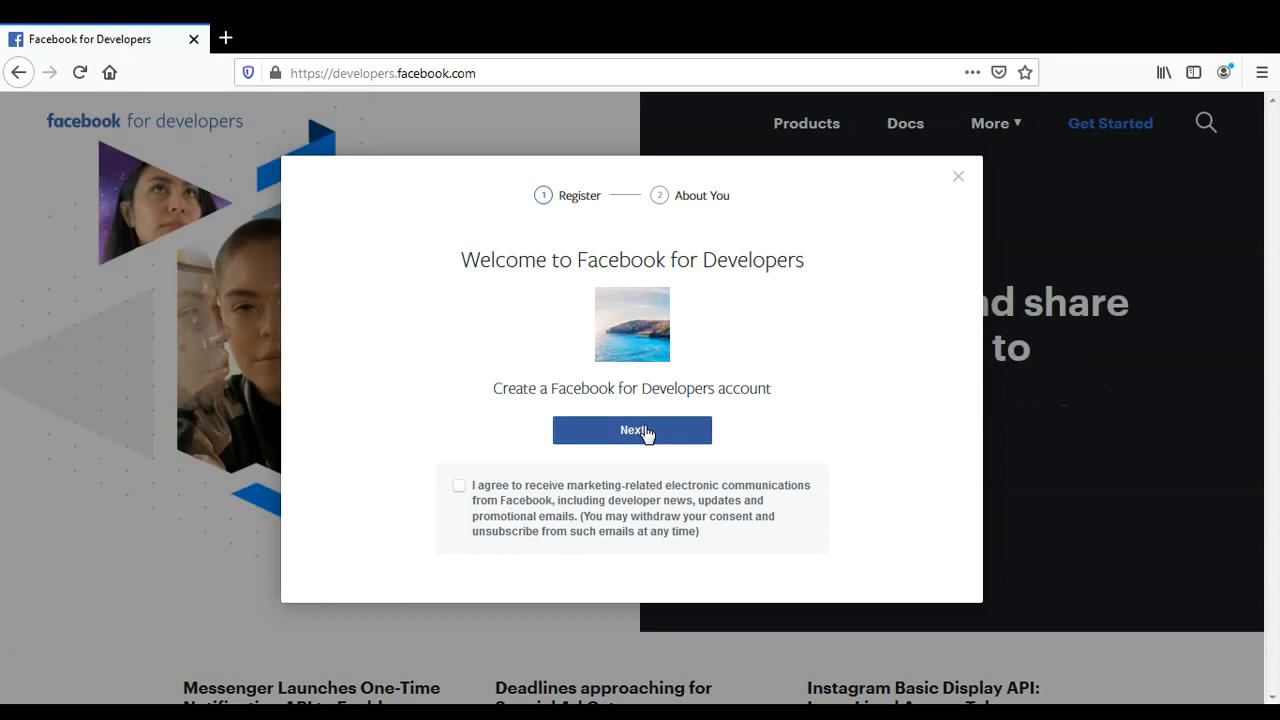
pyautogui.moveTo(632, 436)
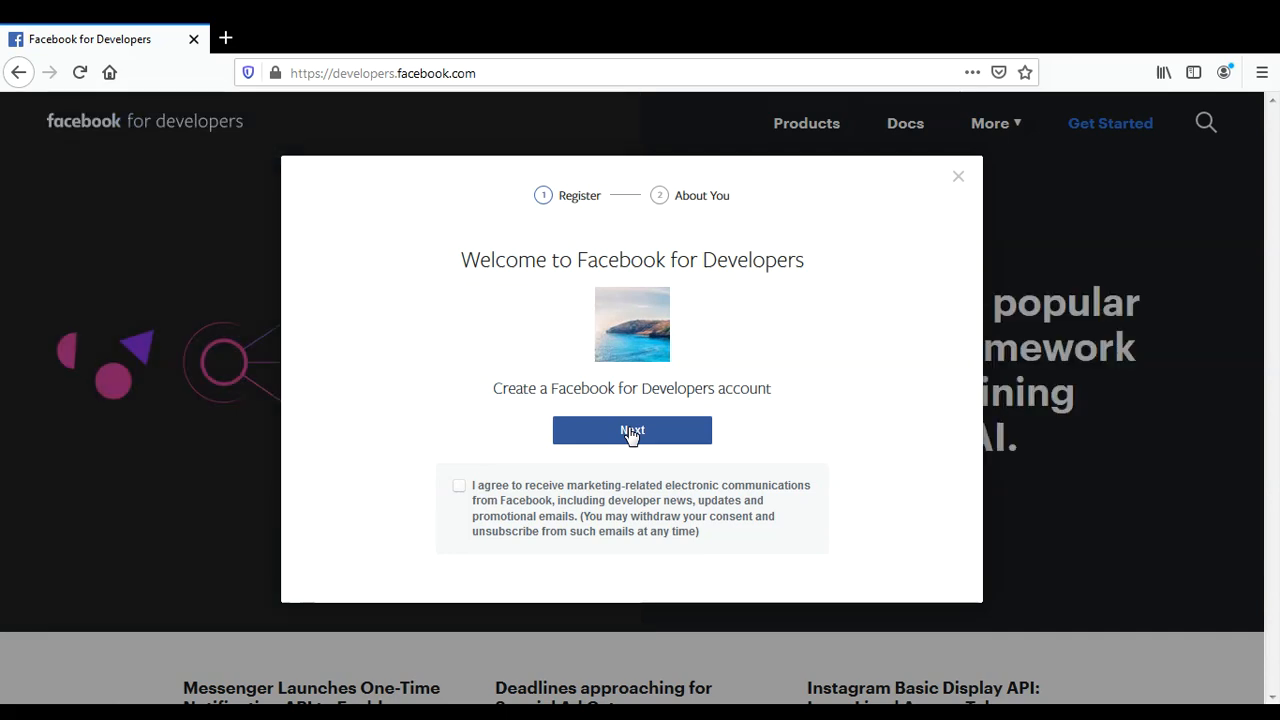
# Step: Advance past the Register welcome to the About You role question
pyautogui.click(632, 430)
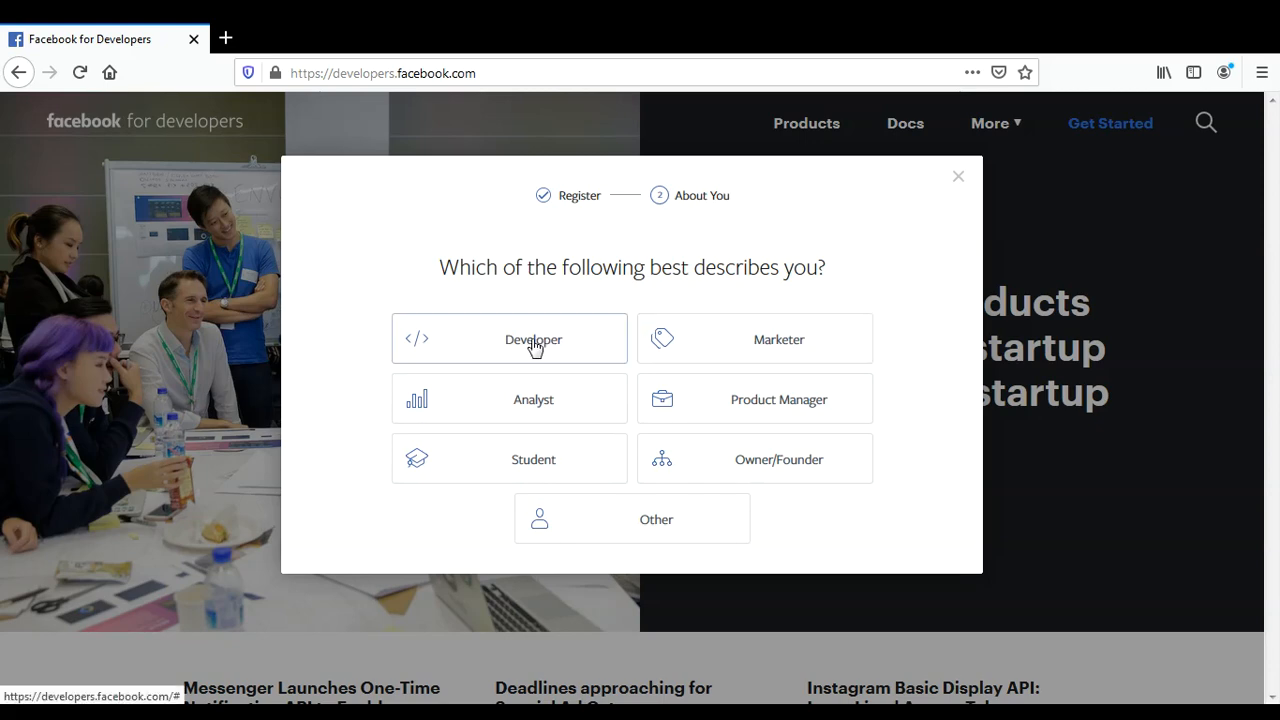
# Step: Choose the Developer role and continue to Explore Documentation
pyautogui.click(508, 340)
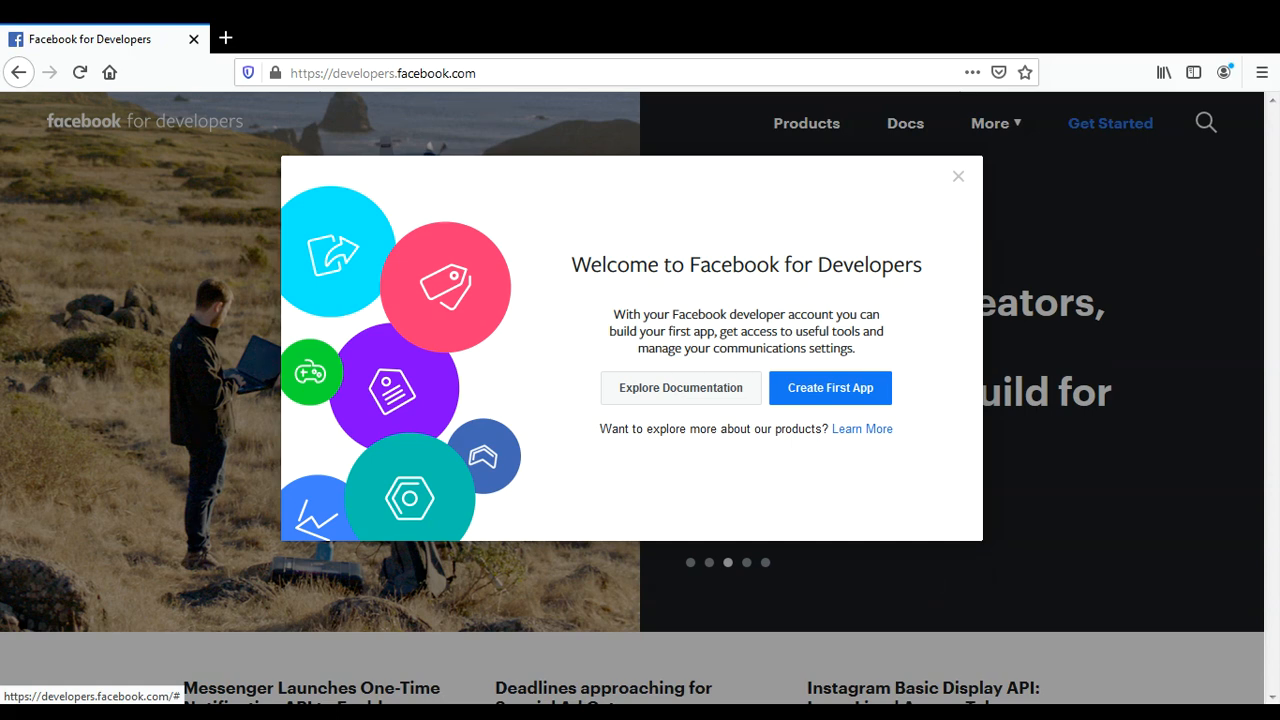
pyautogui.moveTo(792, 480)
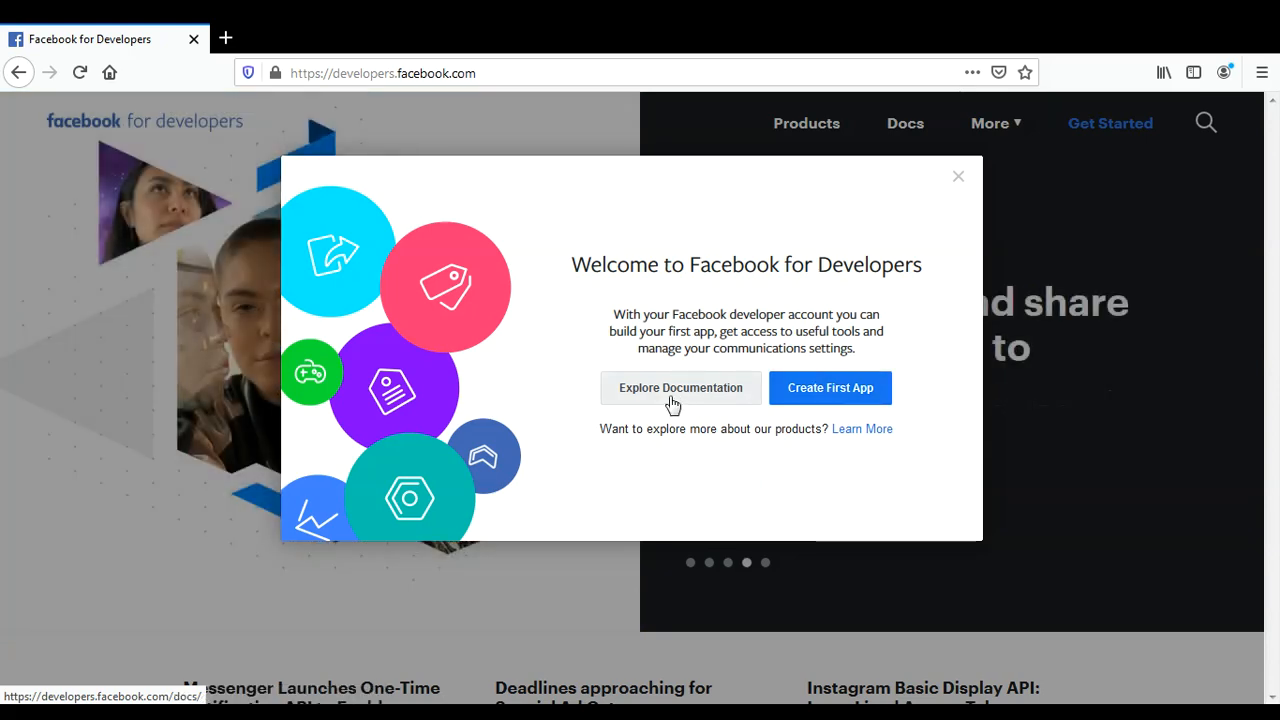
pyautogui.moveTo(690, 400)
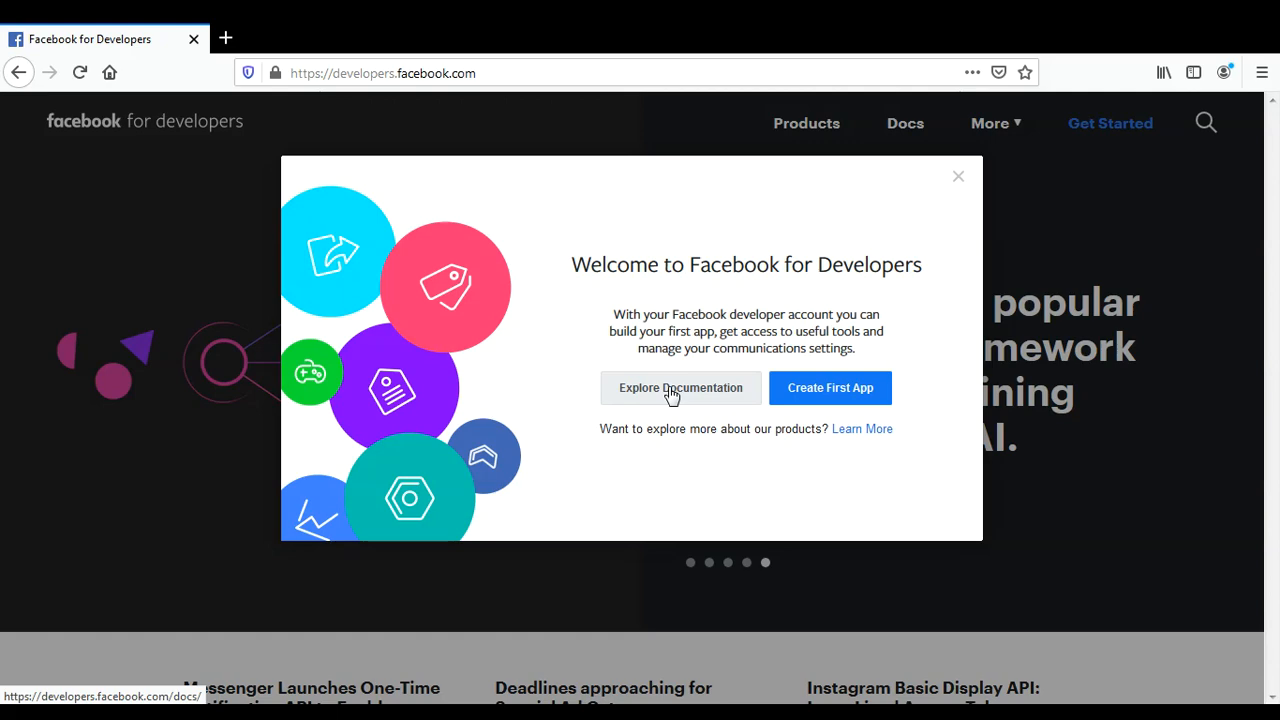
pyautogui.click(680, 388)
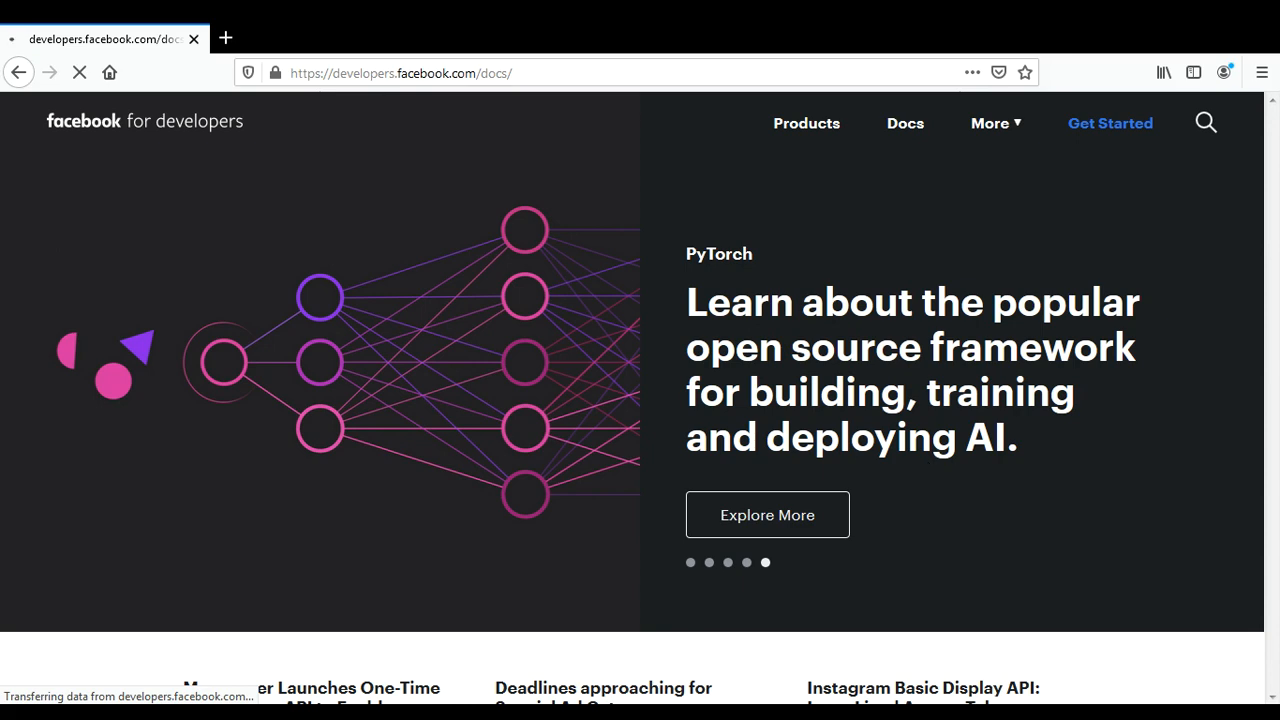